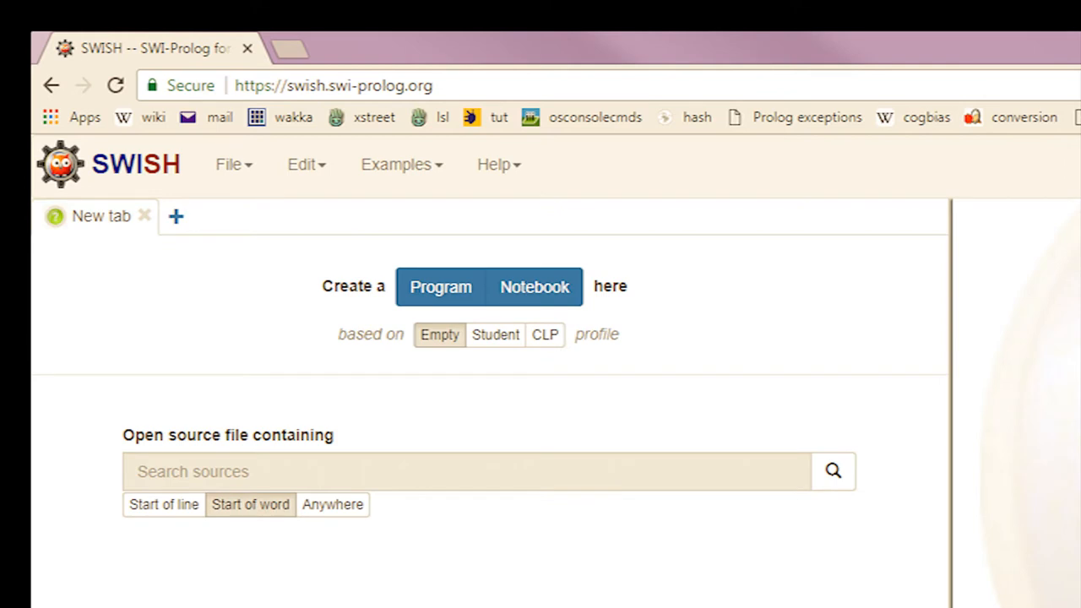
{"action": "mouse_move", "coordinate": [439, 285]}
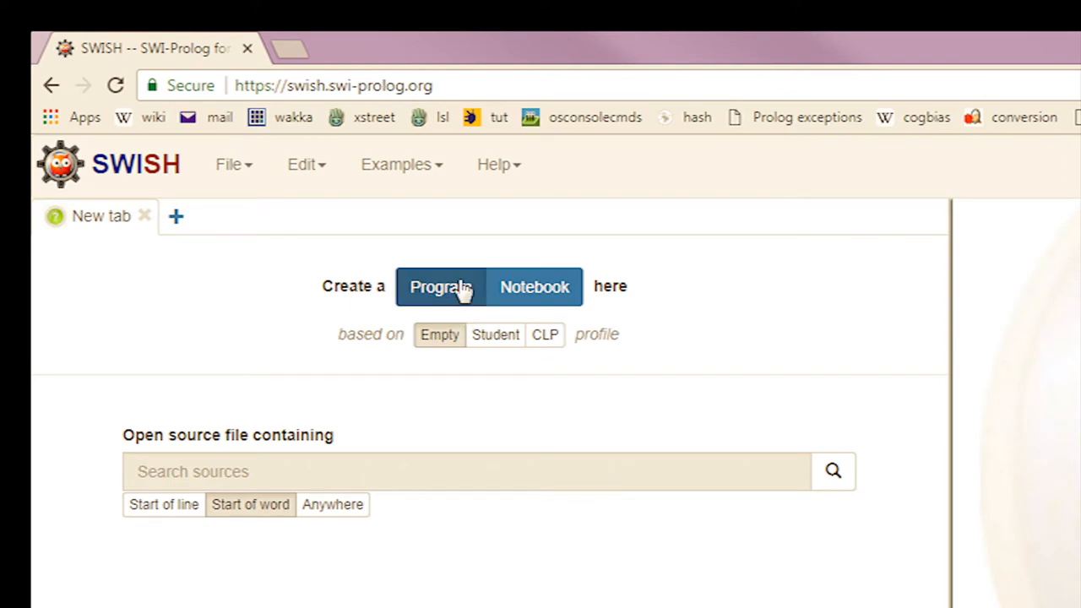
Create a new notebook from the SWISH start page
{"action": "left_click", "coordinate": [534, 287]}
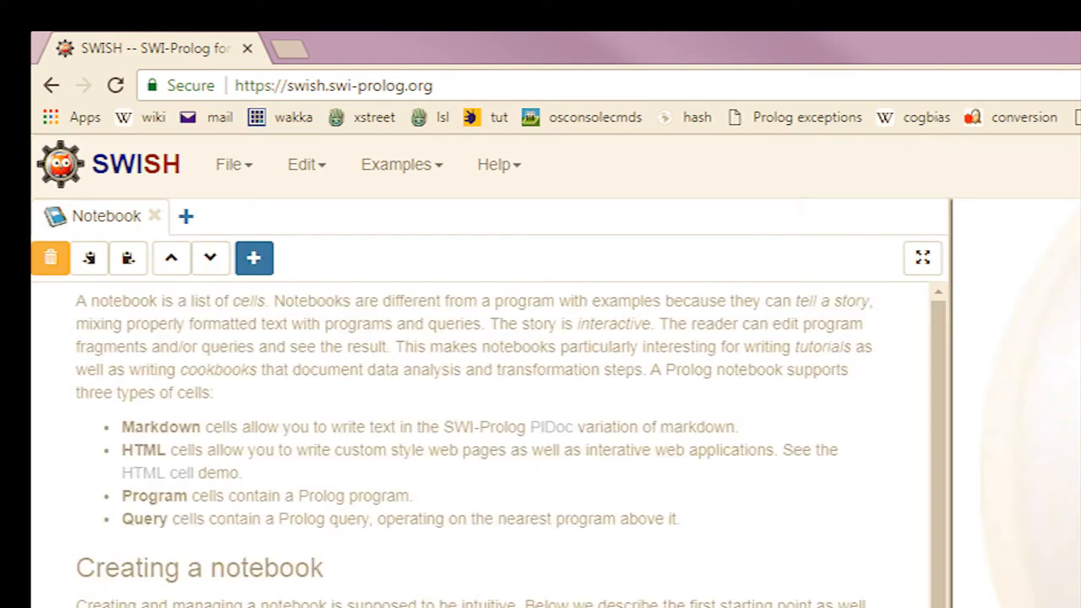
{"action": "mouse_move", "coordinate": [279, 296]}
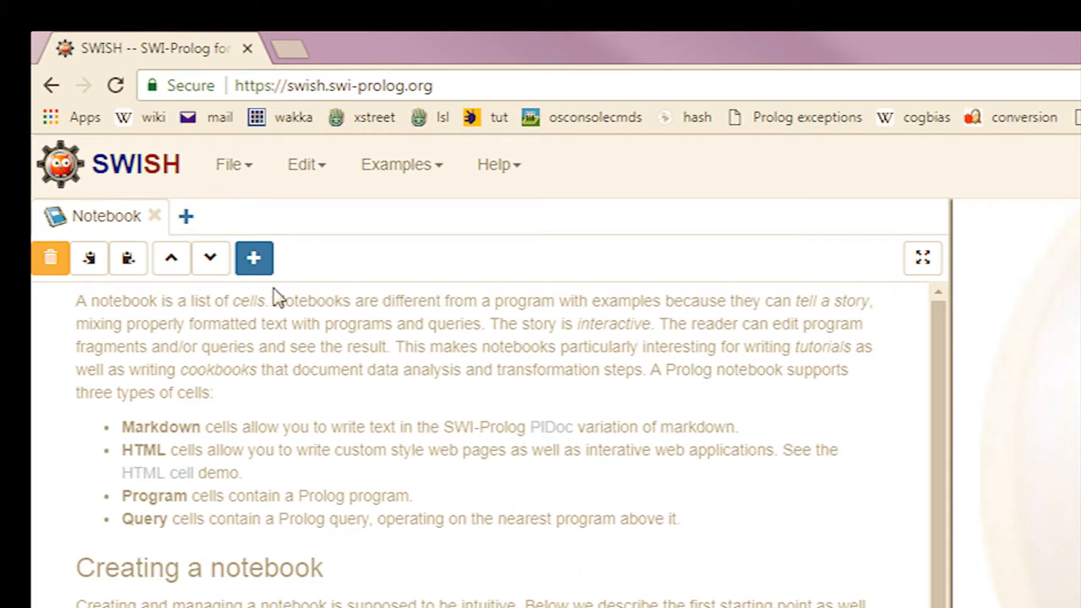
{"action": "mouse_move", "coordinate": [290, 324]}
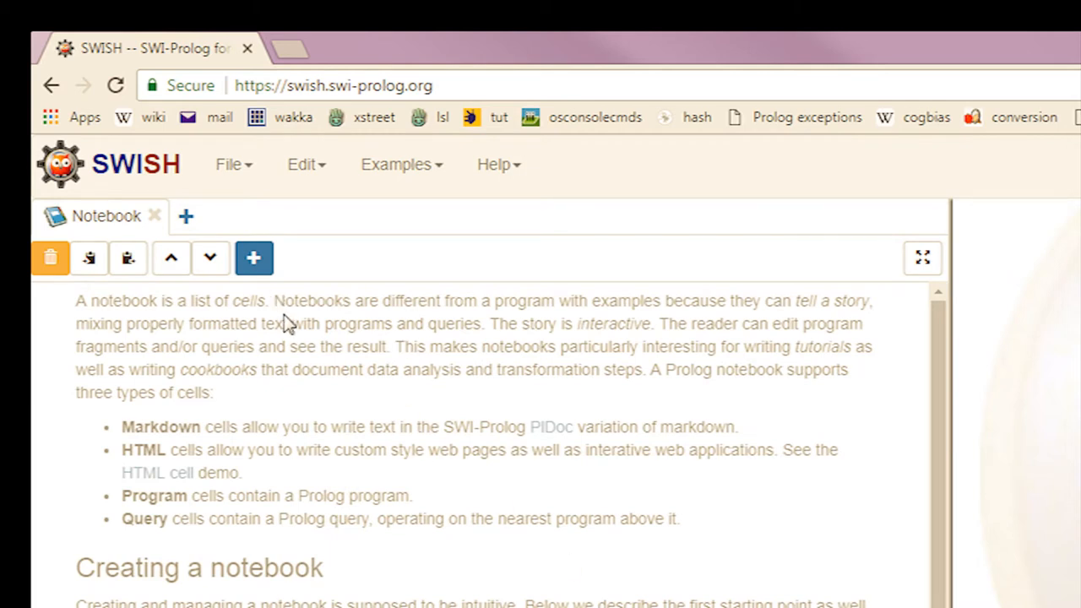
Replace the intro with a markdown cell containing '# swish demo' and 'some text'
{"action": "left_click", "coordinate": [253, 256]}
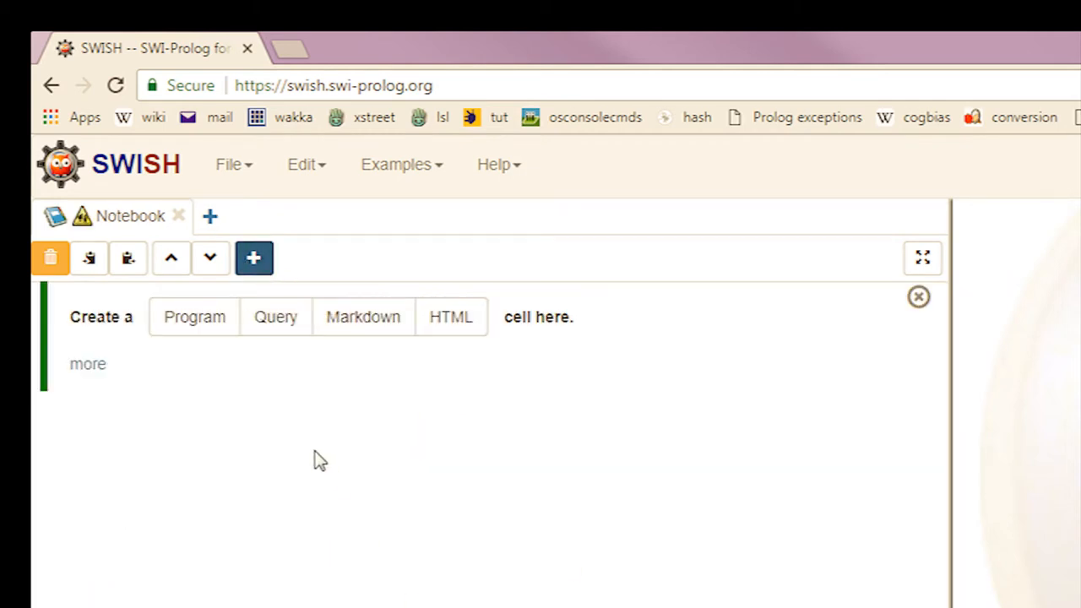
{"action": "left_click", "coordinate": [362, 317]}
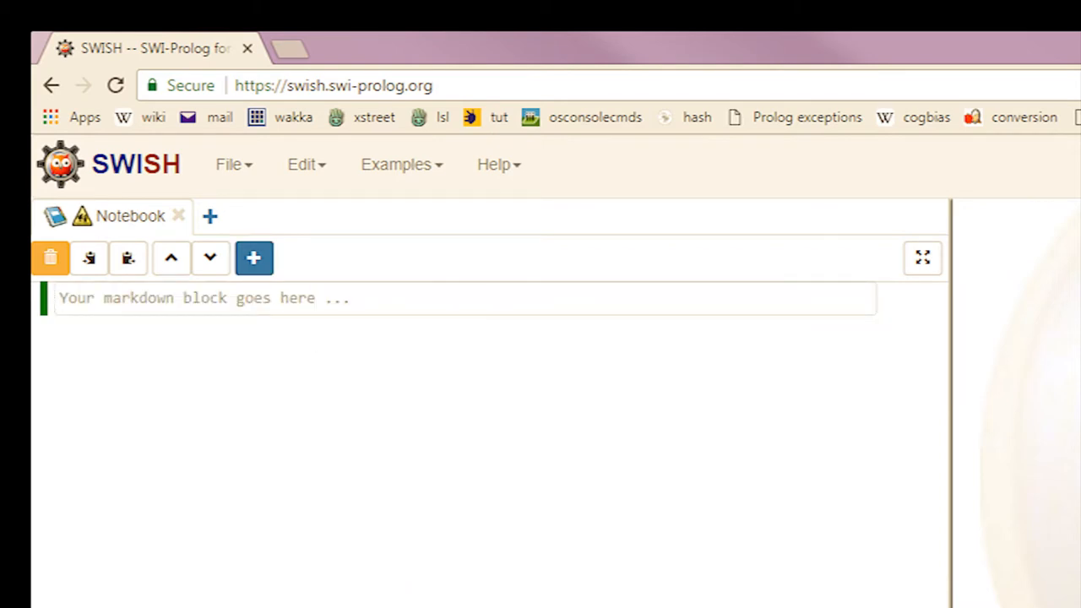
{"action": "type", "text": "# swish demo"}
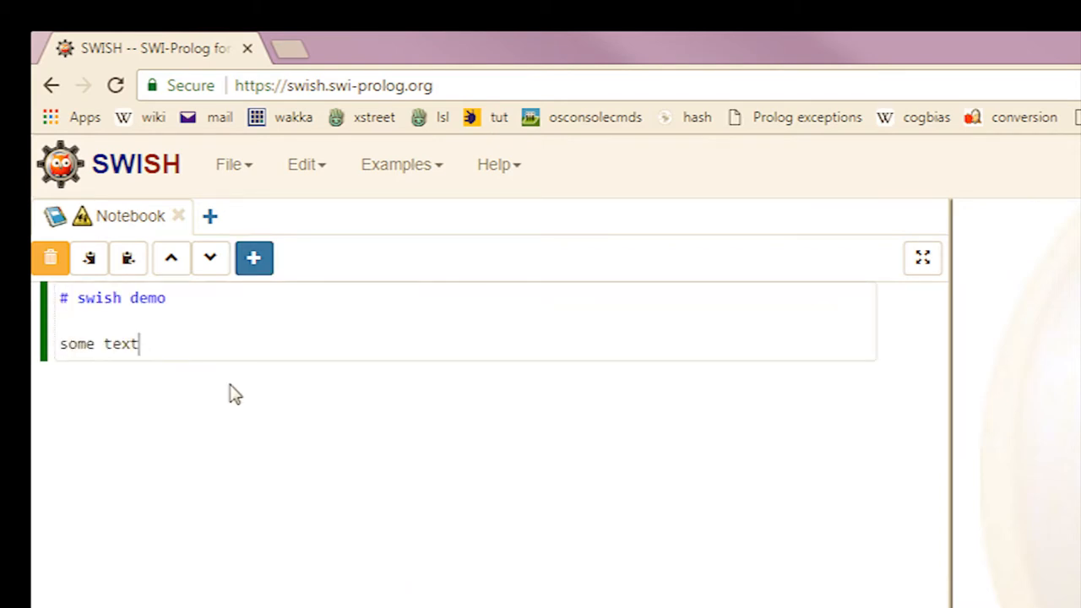
{"action": "mouse_move", "coordinate": [253, 259]}
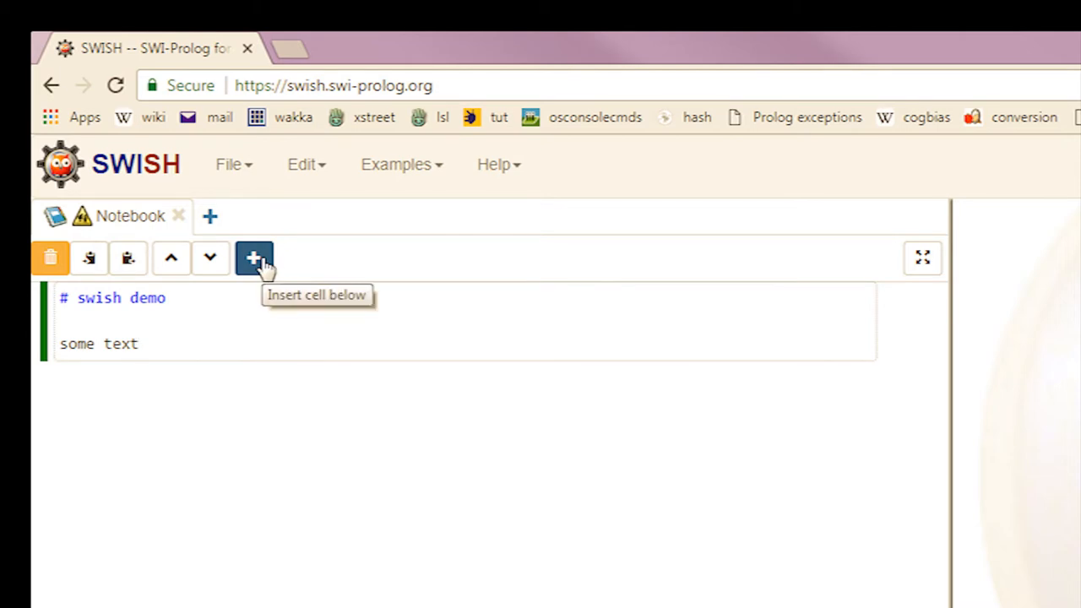
Add a program cell below the title starting with ':- use_module(library(clpfd)).' for the candy program
{"action": "left_click", "coordinate": [253, 259]}
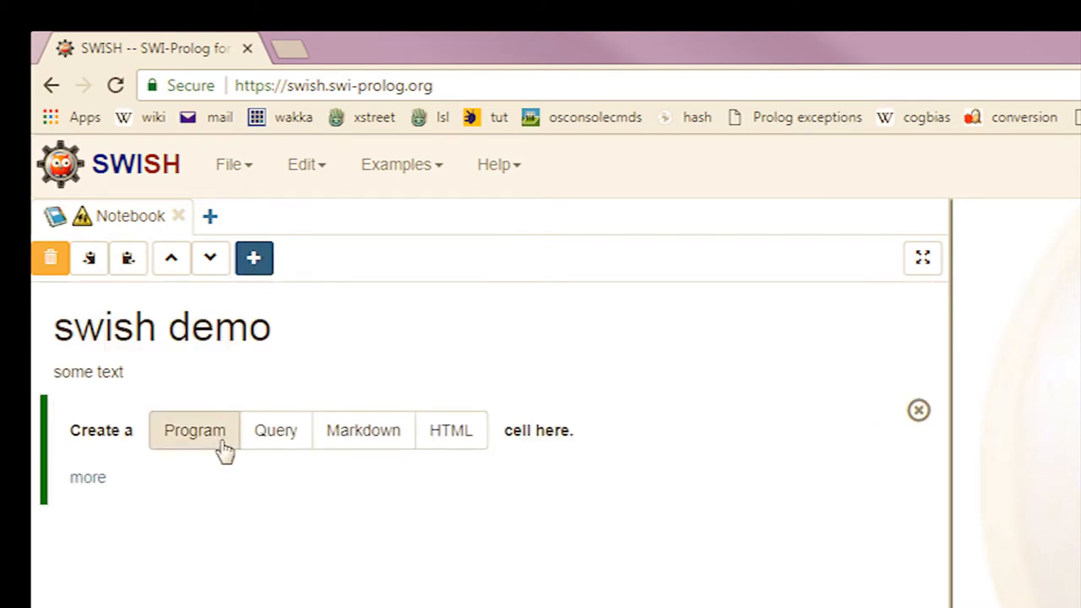
{"action": "left_click", "coordinate": [195, 431]}
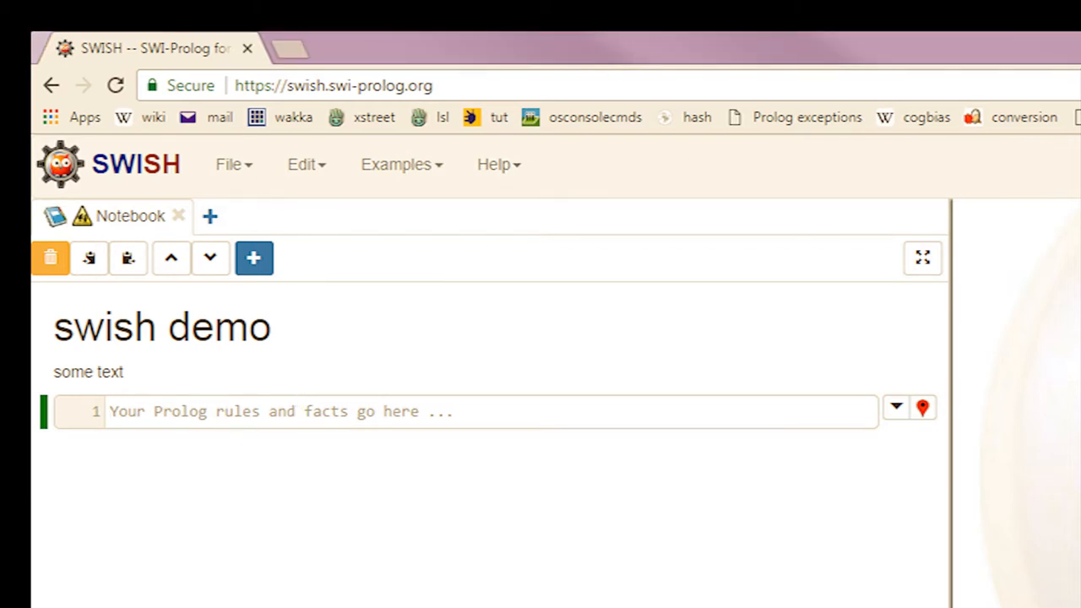
{"action": "type", "text": ":- use_module(library(clpfd))."}
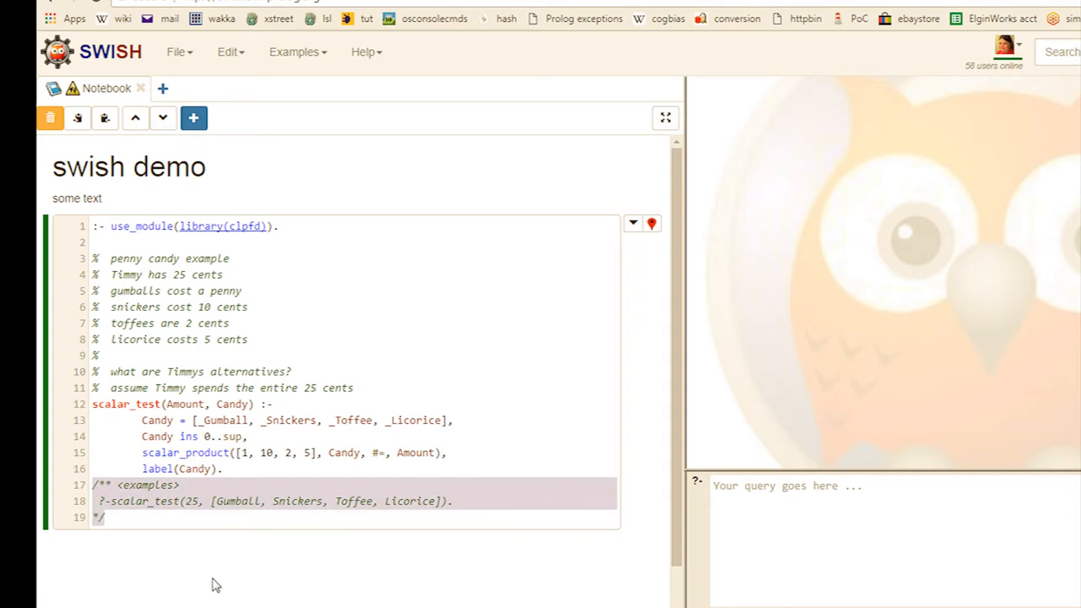
{"action": "mouse_move", "coordinate": [212, 585]}
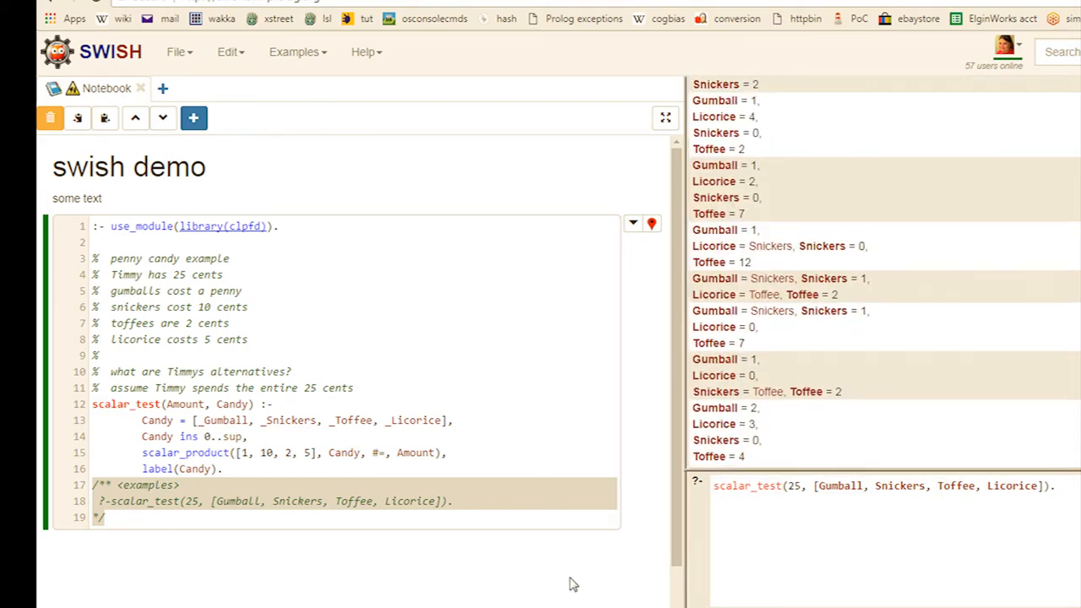
{"action": "mouse_move", "coordinate": [192, 118]}
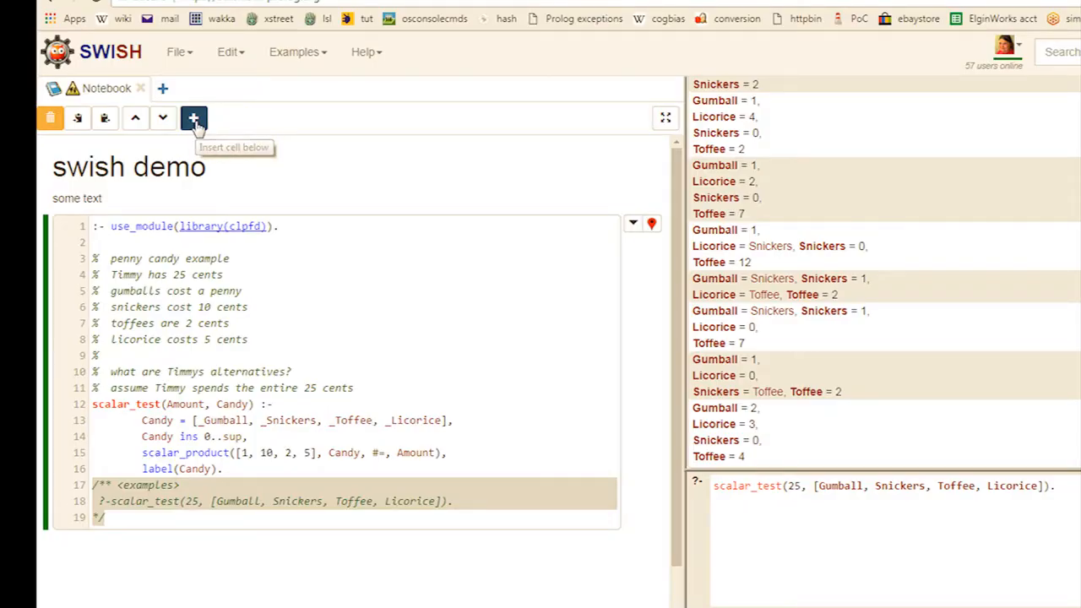
Add a query cell with the example scalar_test(25, …) query copied from the program, then a cell below it
{"action": "left_click", "coordinate": [193, 118]}
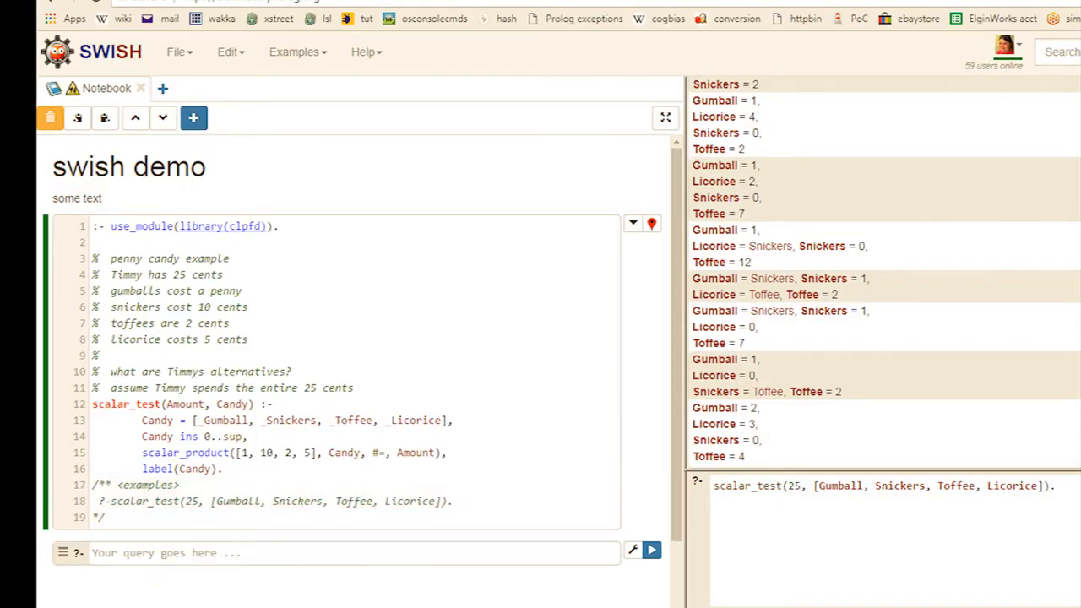
{"action": "double_click", "coordinate": [270, 501]}
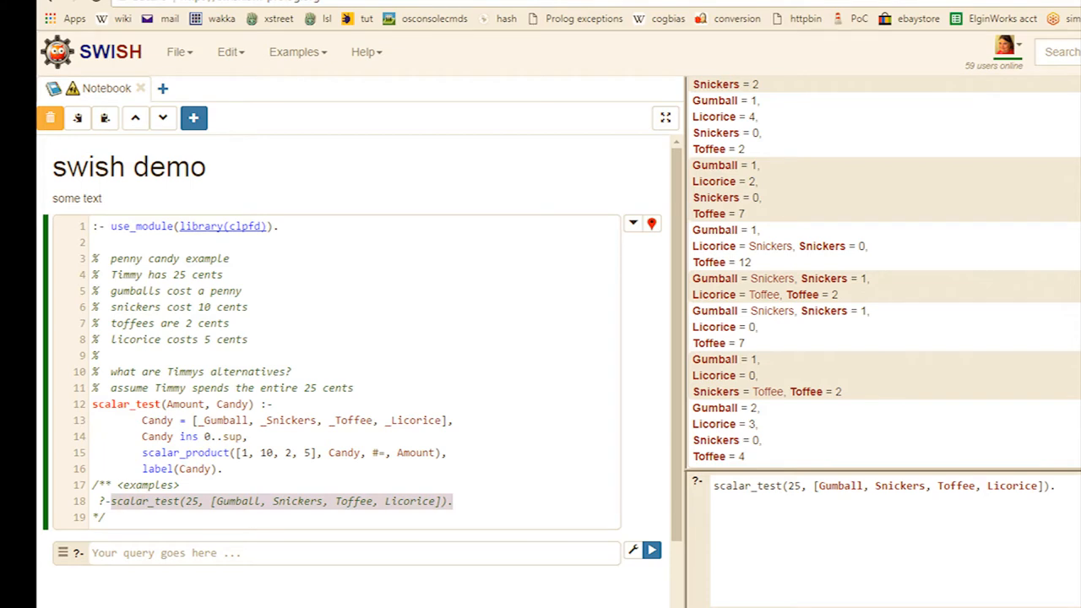
{"action": "left_click", "coordinate": [278, 500]}
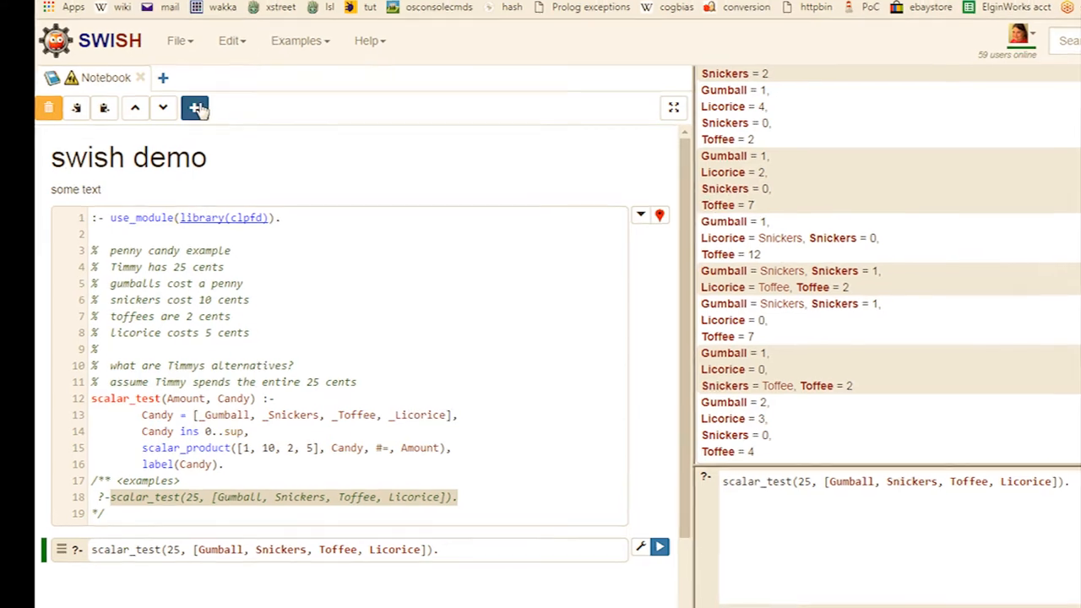
{"action": "left_click", "coordinate": [195, 108]}
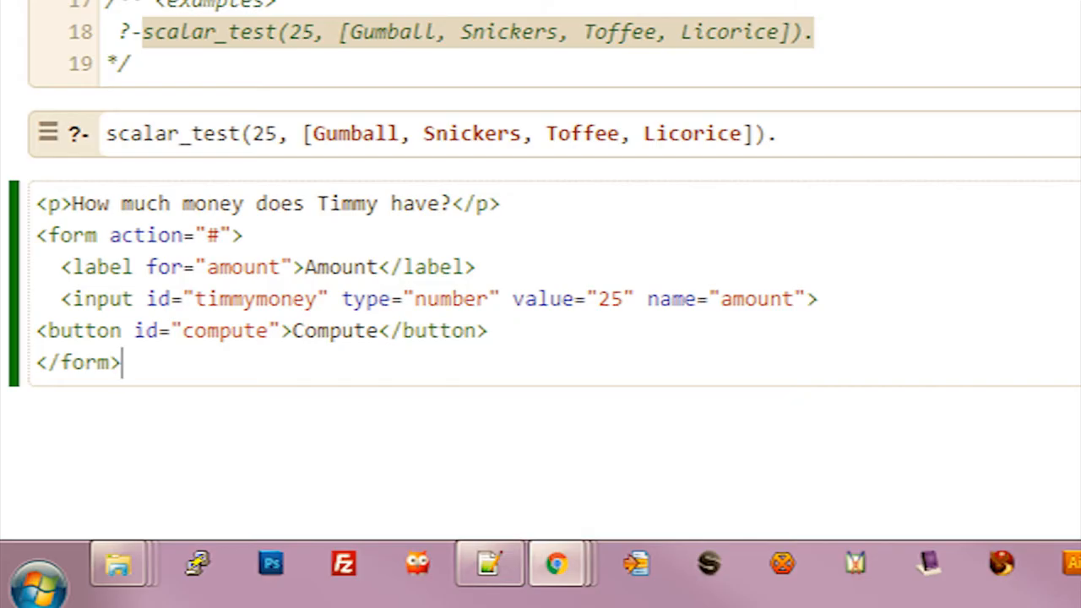
Add a script block with notebook.$("#compute").on("click", function(ev) { under the form
{"action": "type", "text": "<script>"}
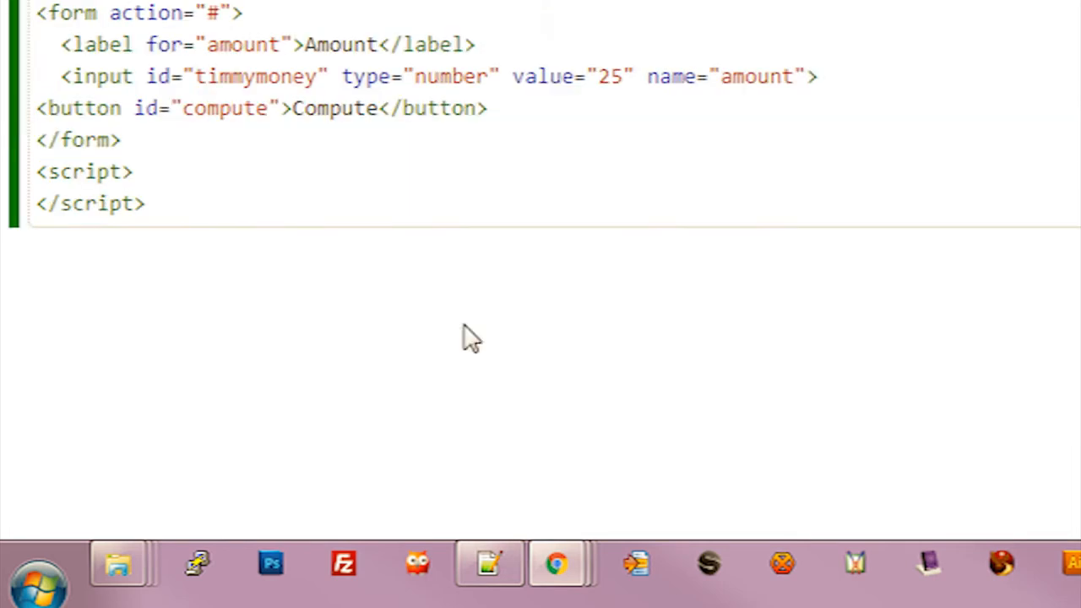
{"action": "left_click", "coordinate": [131, 172]}
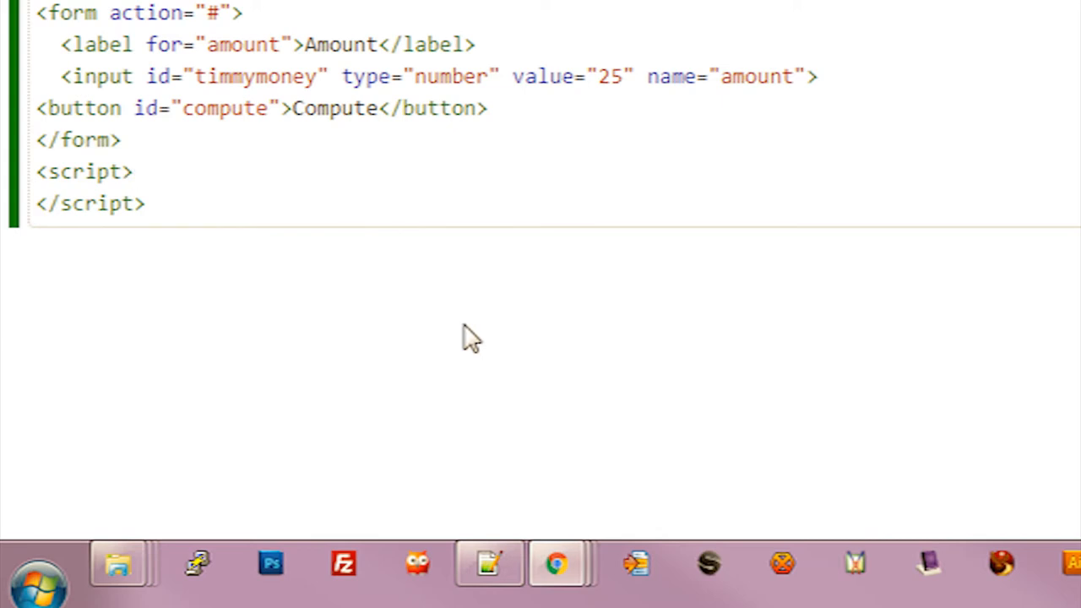
{"action": "type", "text": "notebook.$(\"#compute\").on(\"click\", function(ev) {"}
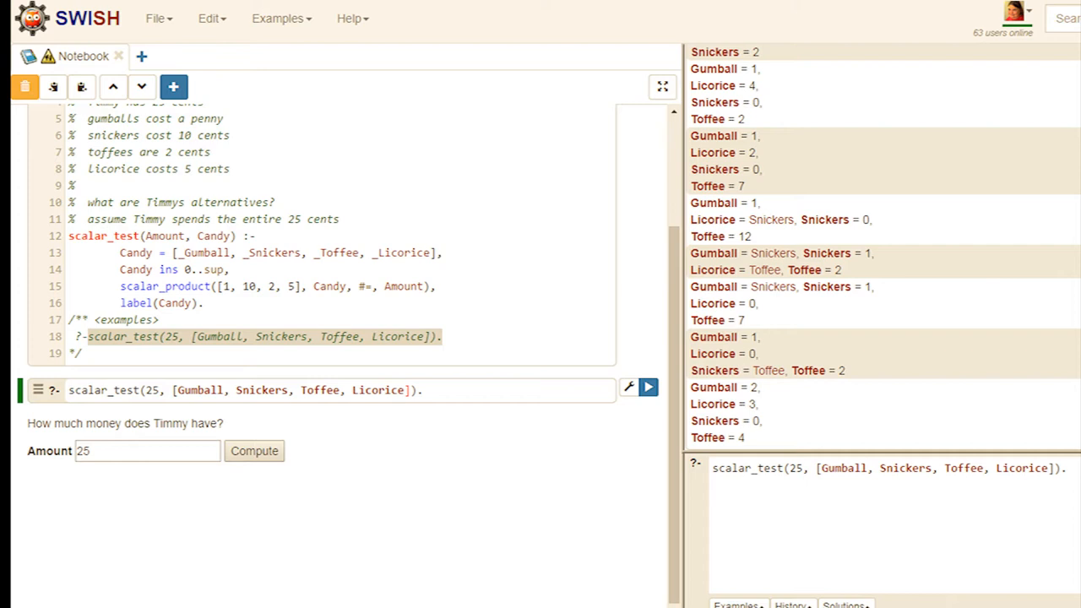
{"action": "mouse_move", "coordinate": [439, 541]}
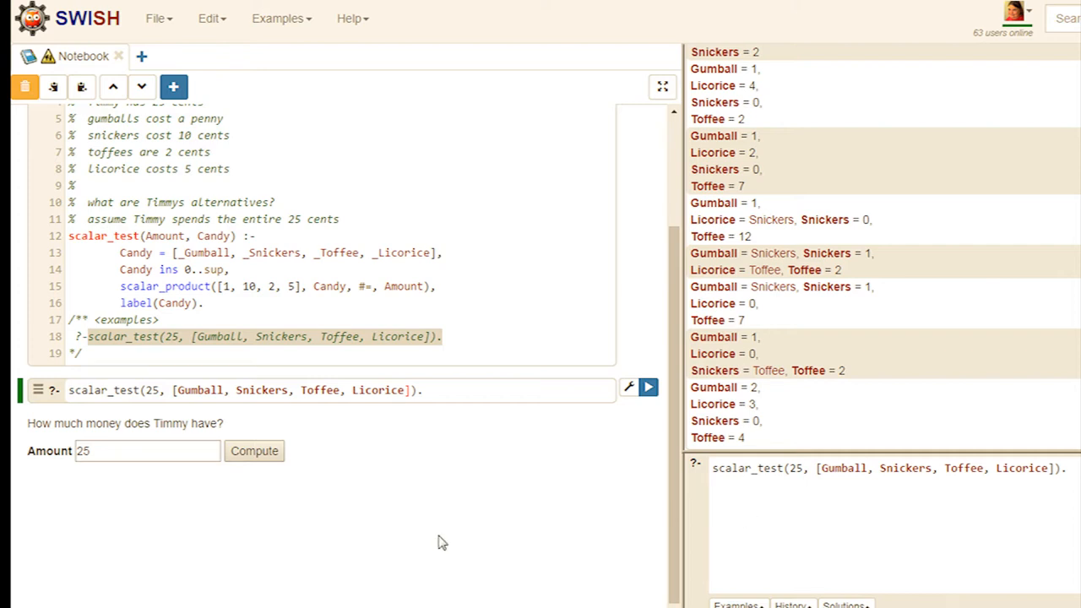
{"action": "mouse_move", "coordinate": [628, 388]}
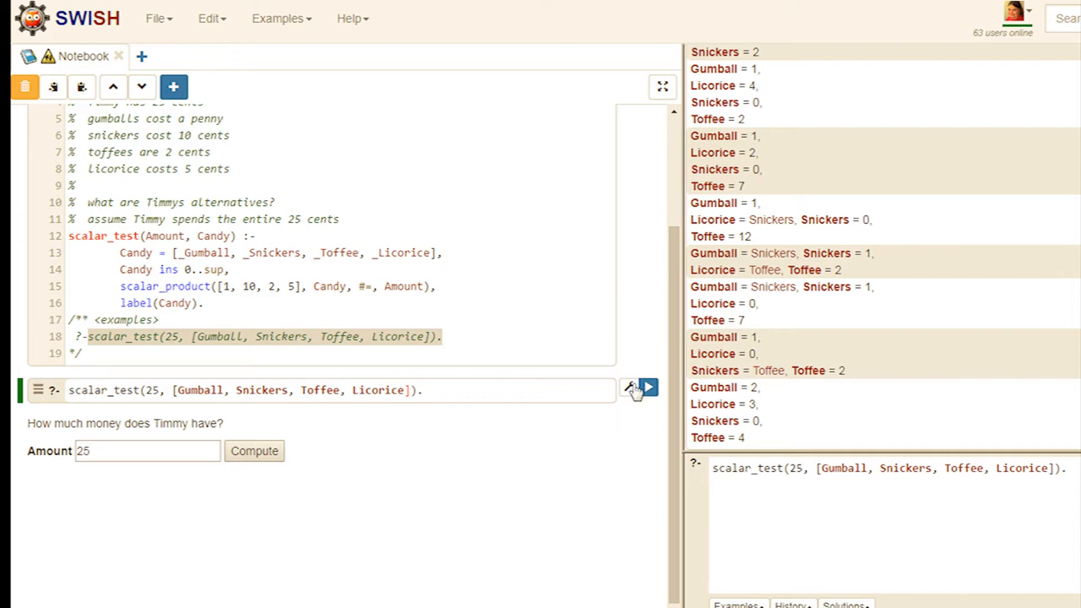
Name the query cell calcgumballs via its settings
{"action": "left_click", "coordinate": [629, 386]}
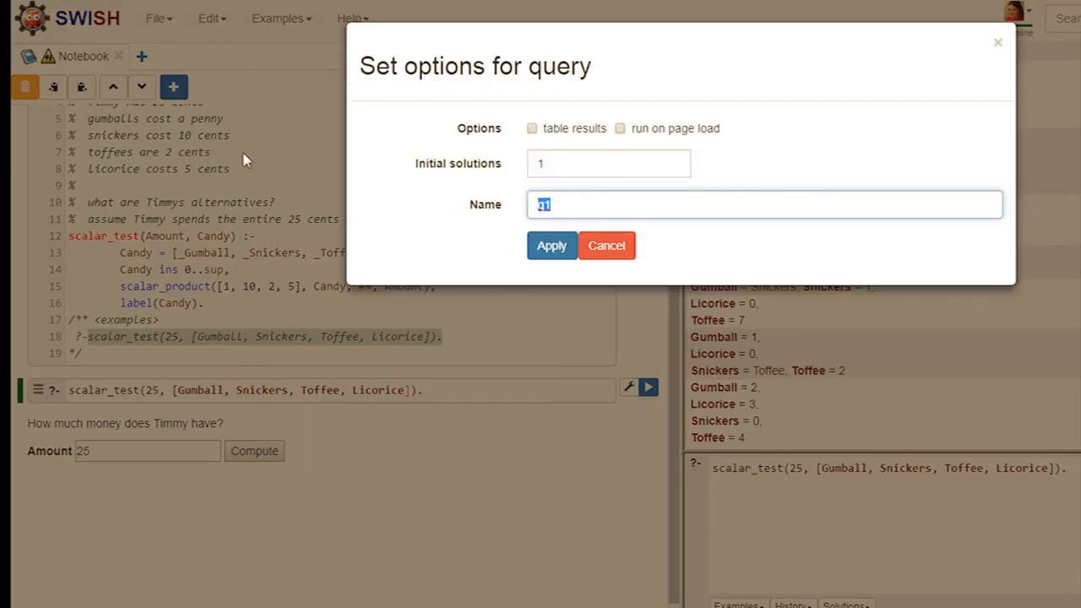
{"action": "type", "text": "calcgumballs\", {"}
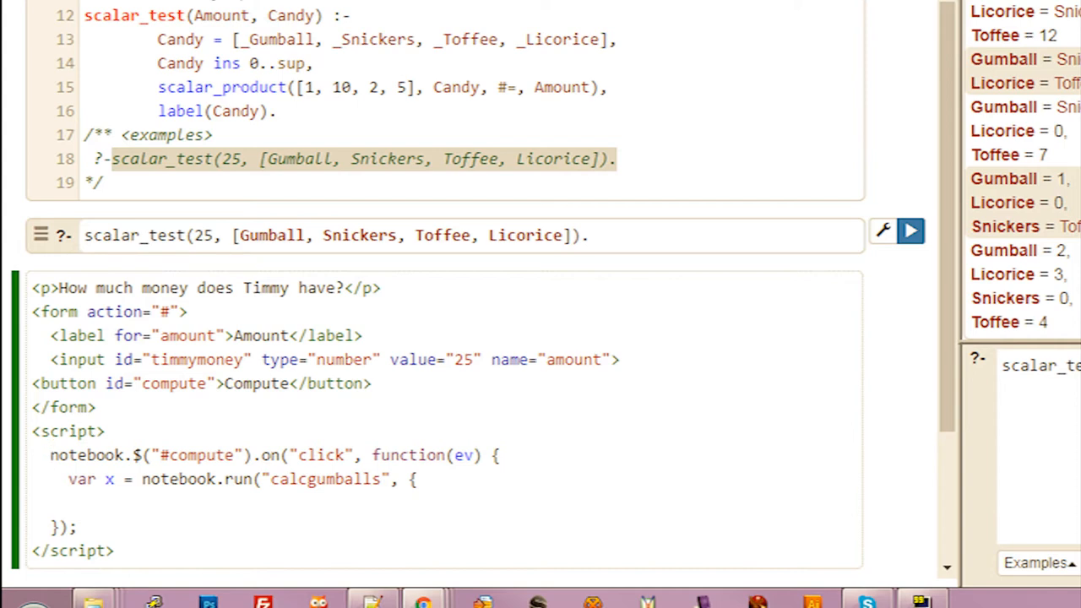
Pass Amount: parseInt(notebook.$("#timmymoney").val()) to the notebook.run("calcgumballs") call
{"action": "left_click", "coordinate": [32, 503]}
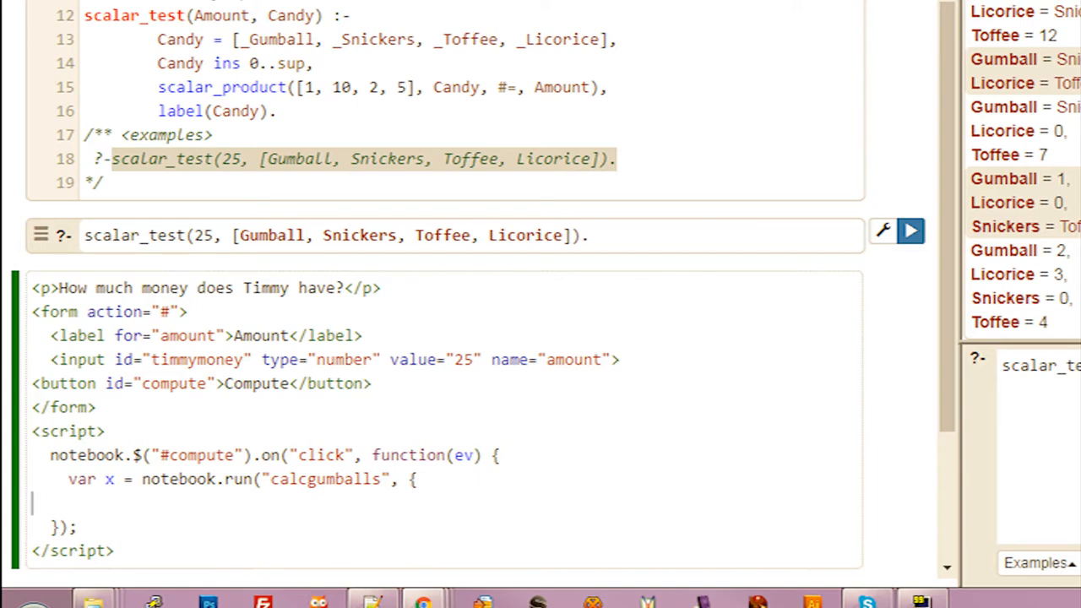
{"action": "type", "text": "Amount: parseInt(notebook.$(\"#timmymoney\").val())});"}
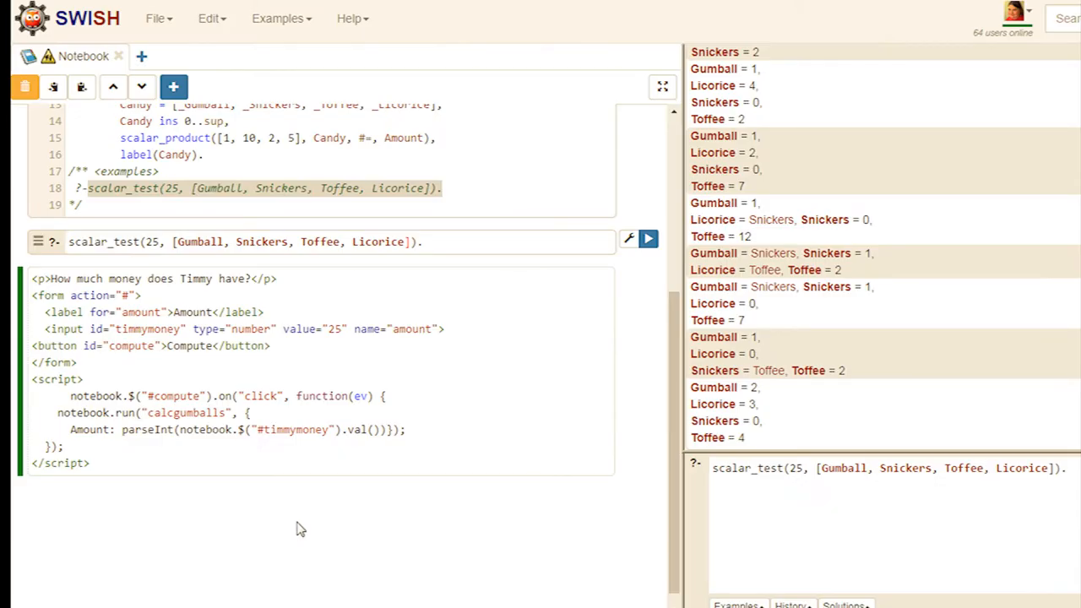
{"action": "mouse_move", "coordinate": [156, 527]}
{"action": "type", "text": "Am"}
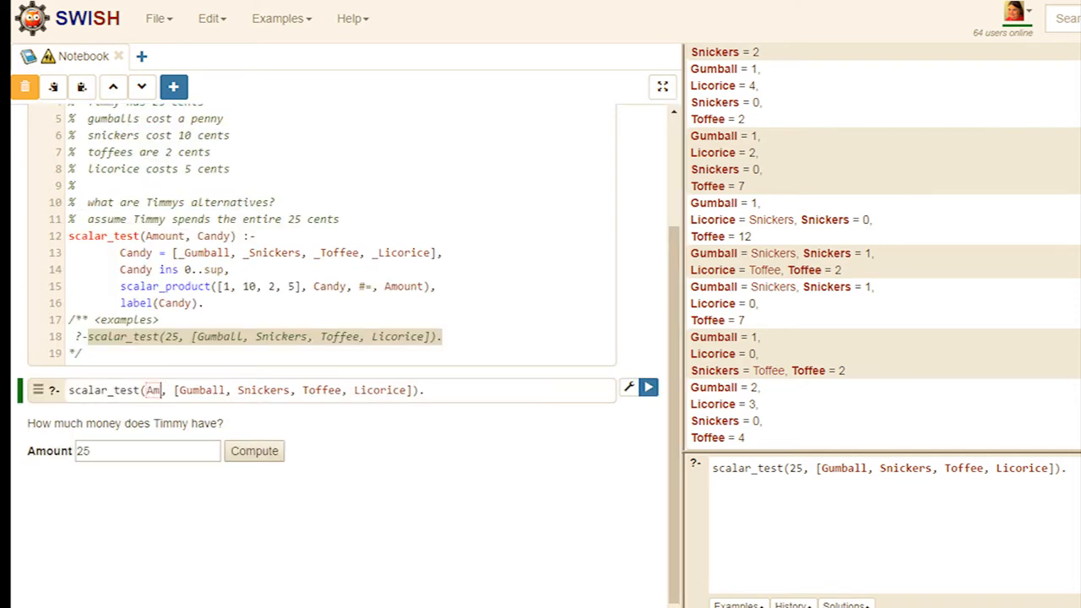
Change the query's 25 to the variable Amount and review the notebook
{"action": "type", "text": "ount"}
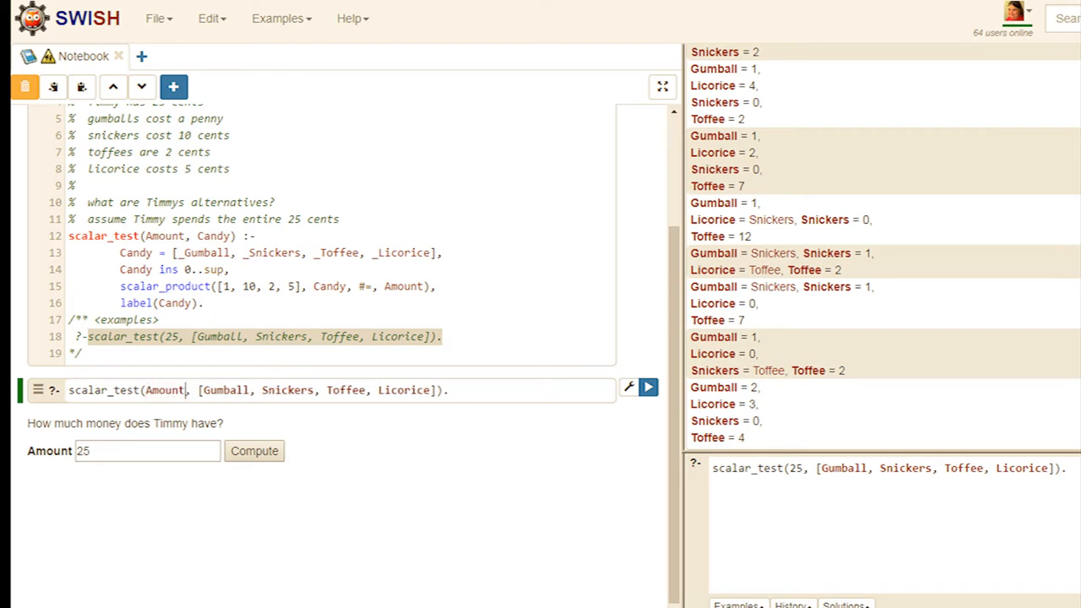
{"action": "mouse_move", "coordinate": [184, 522]}
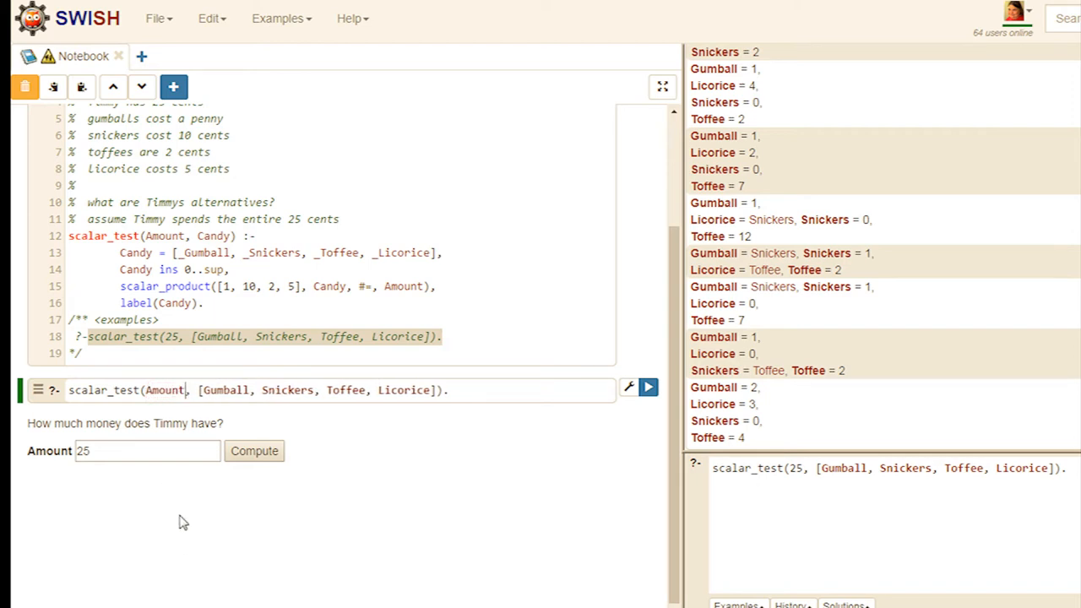
{"action": "mouse_move", "coordinate": [375, 536]}
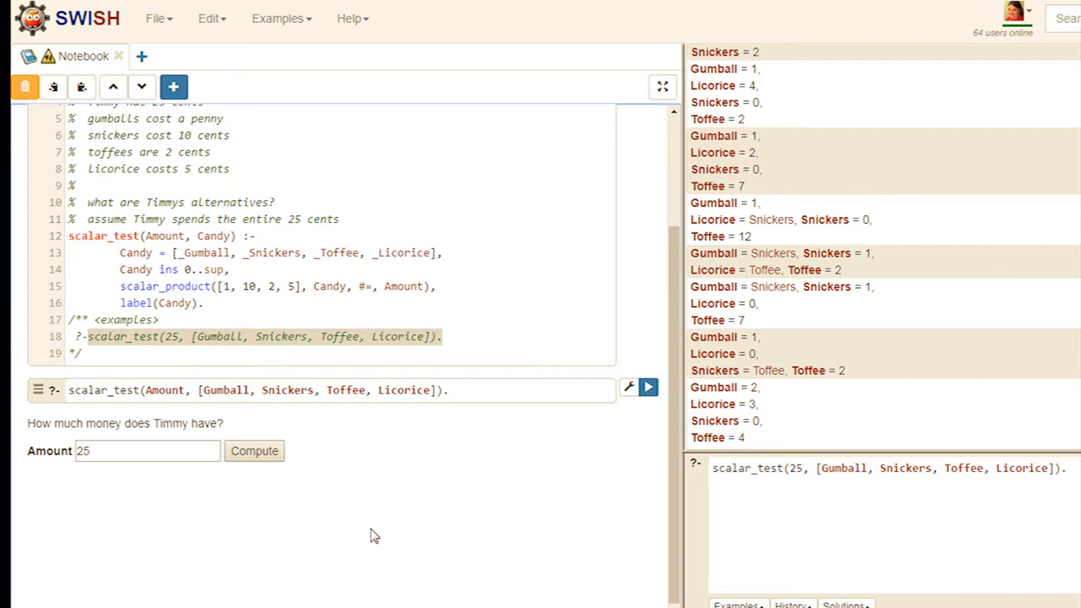
{"action": "scroll", "scroll_direction": "up", "scroll_amount": 3}
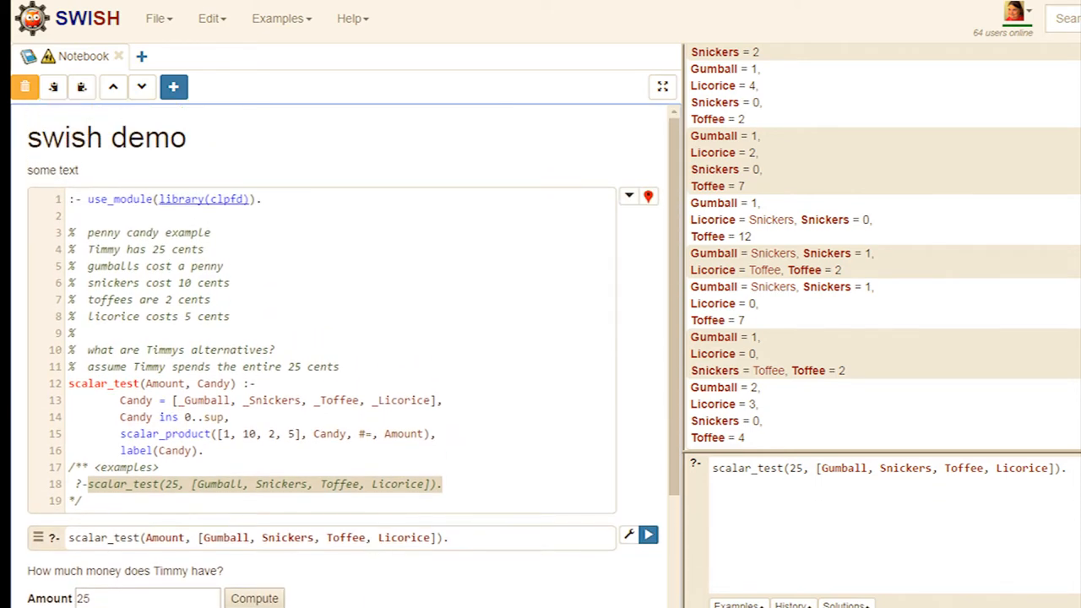
{"action": "scroll", "scroll_direction": "down", "scroll_amount": 3}
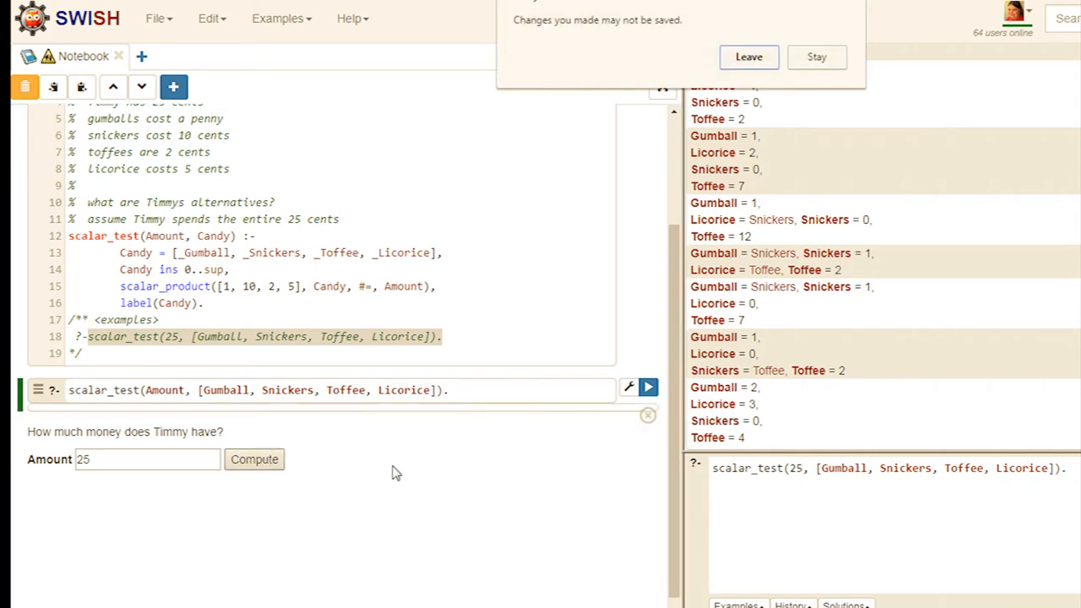
{"action": "mouse_move", "coordinate": [844, 3]}
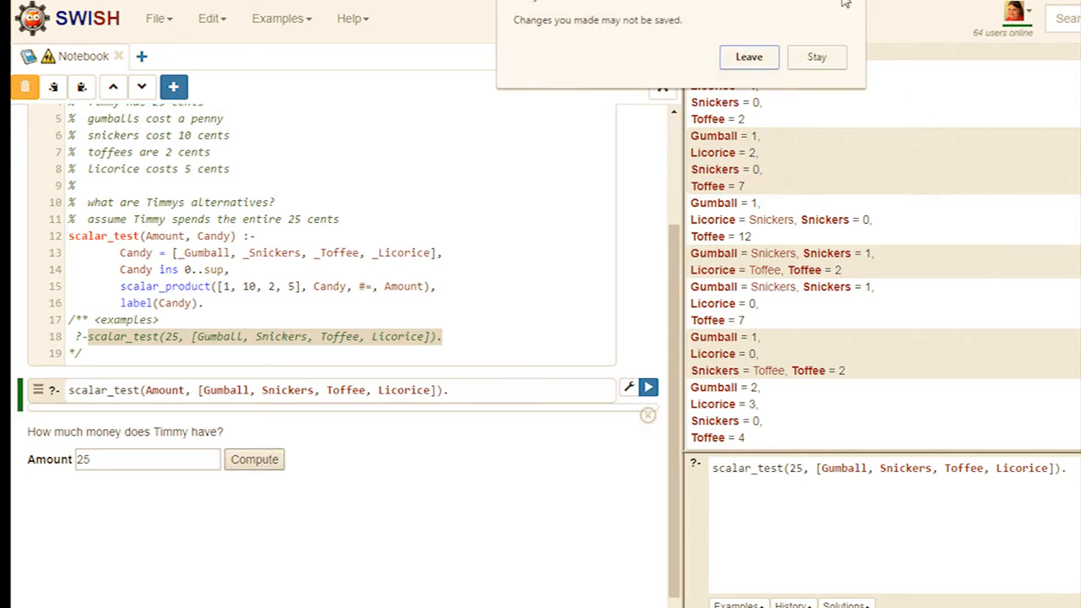